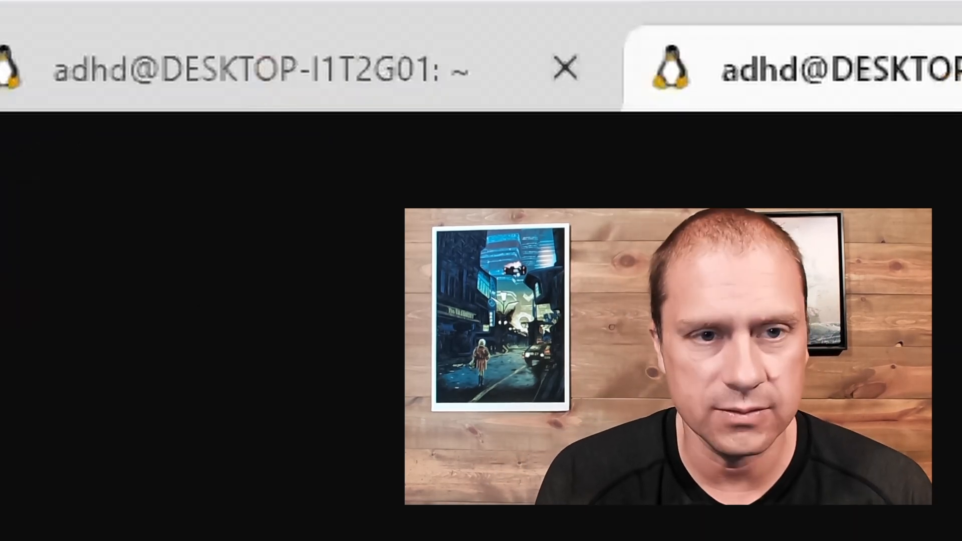
# Run netstat to show the two established TCP connections on port 2222.
pyautogui.write('ne')
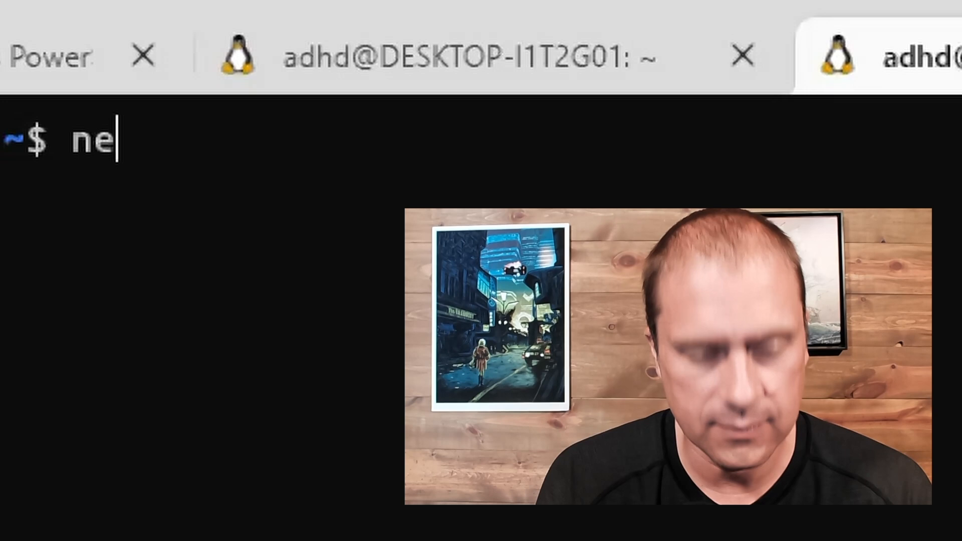
pyautogui.write('tt')
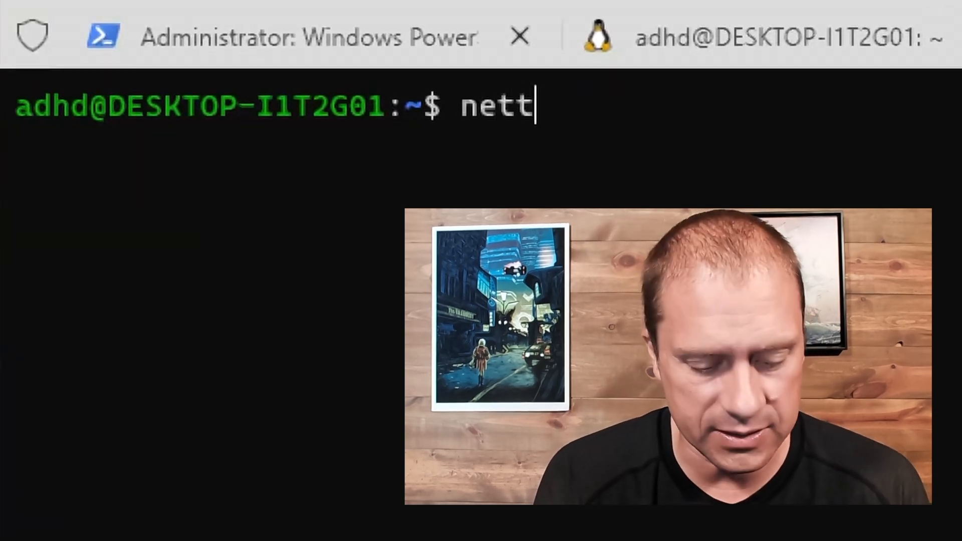
pyautogui.press('Backspace')
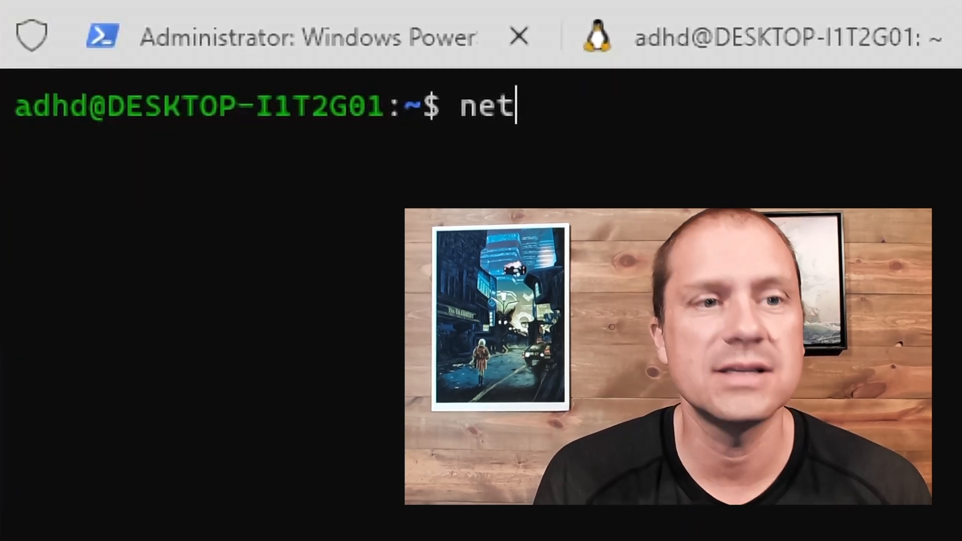
pyautogui.write('ttat')
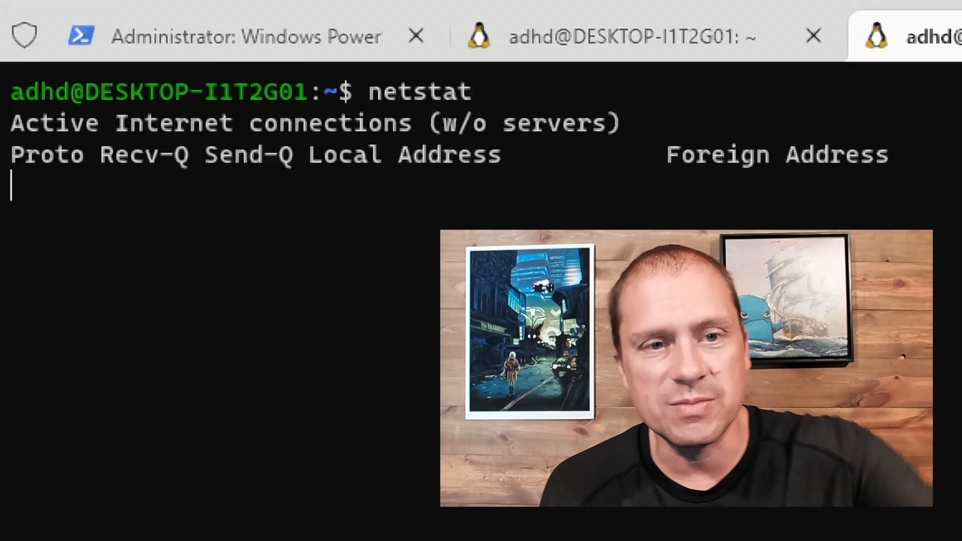
pyautogui.press('Return')
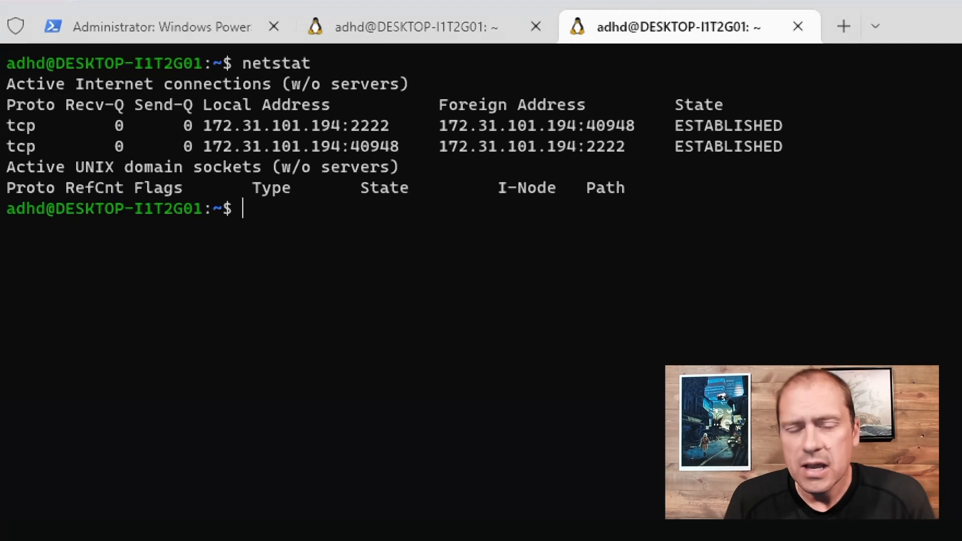
# Run lsof -i -P to reveal nc (PID 106) holding the connection to port 2222.
pyautogui.write('lsof -i -P')
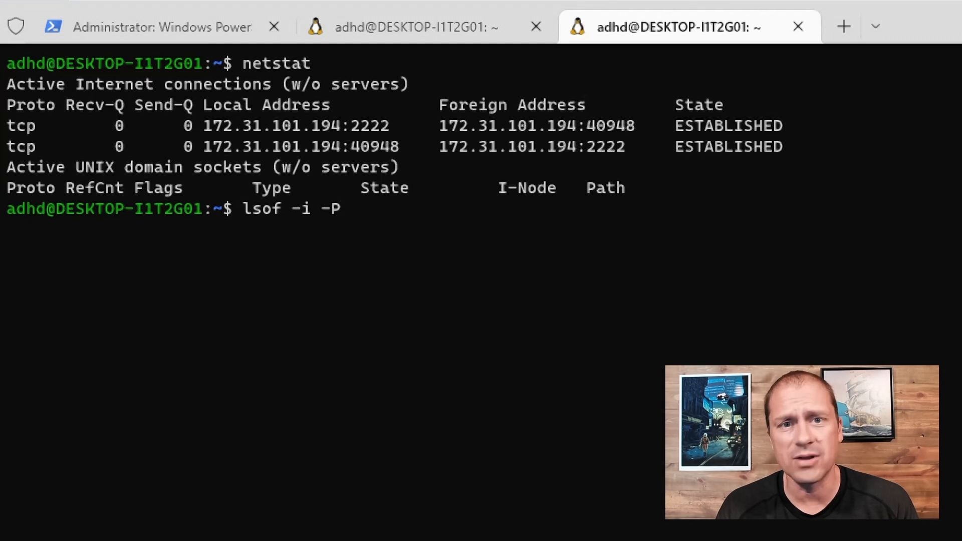
pyautogui.moveTo(604, 115)
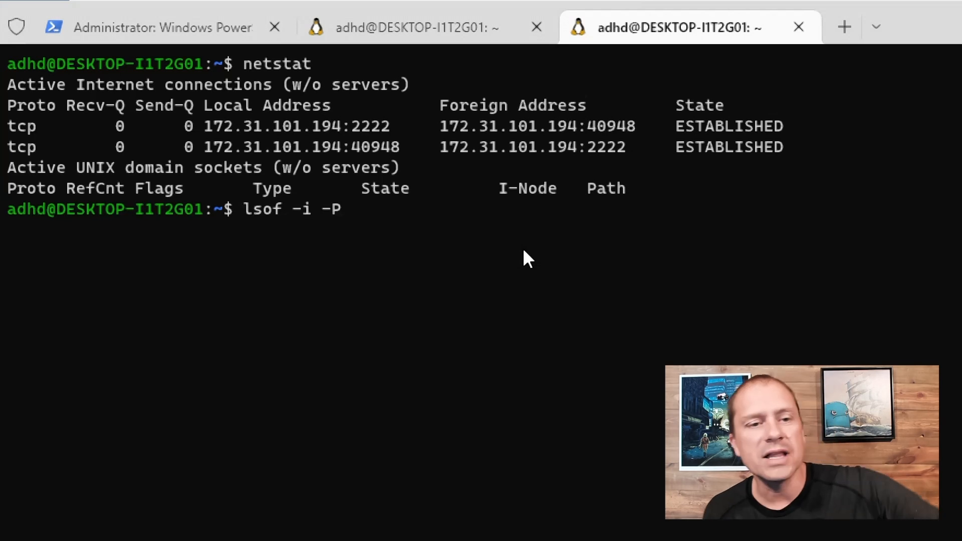
pyautogui.press('Return')
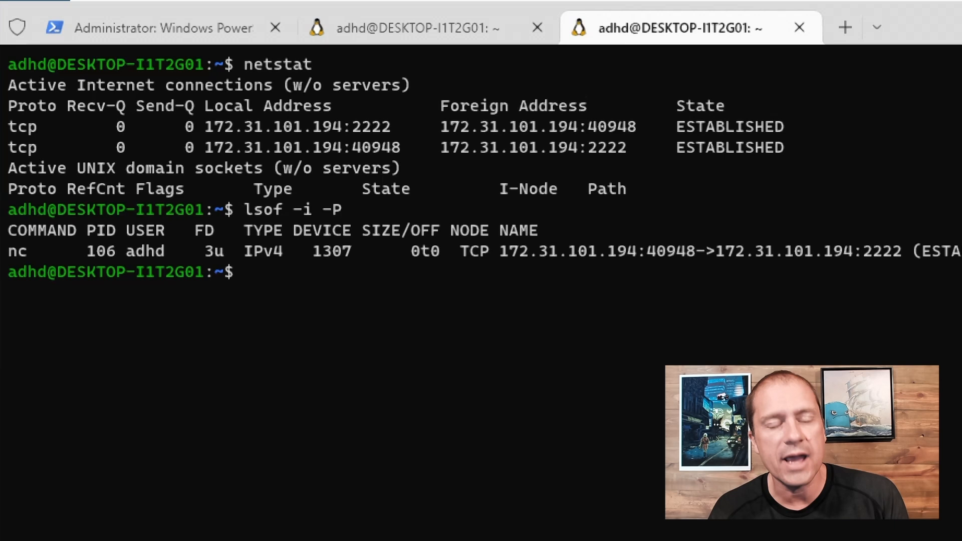
pyautogui.moveTo(506, 245)
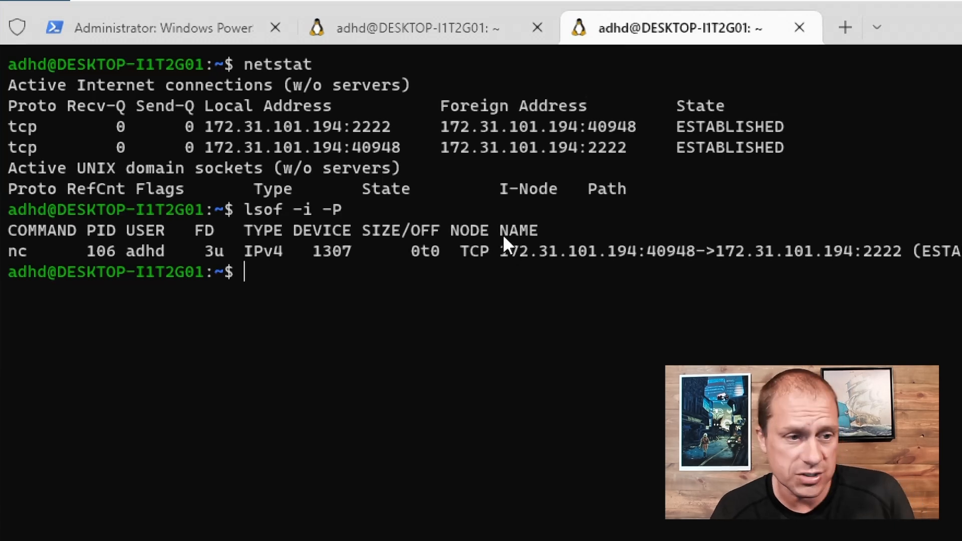
pyautogui.moveTo(268, 275)
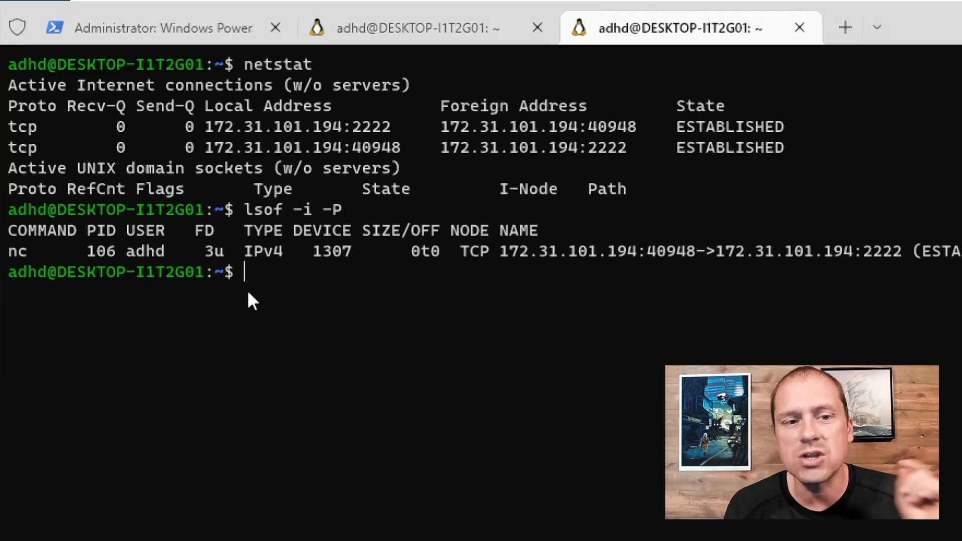
# Run lsof -p 106 and review nc's open files: /bin/nc.openbsd, libraries, /dev/pts/1 and the TCP socket.
pyautogui.write('lsof -i -P')
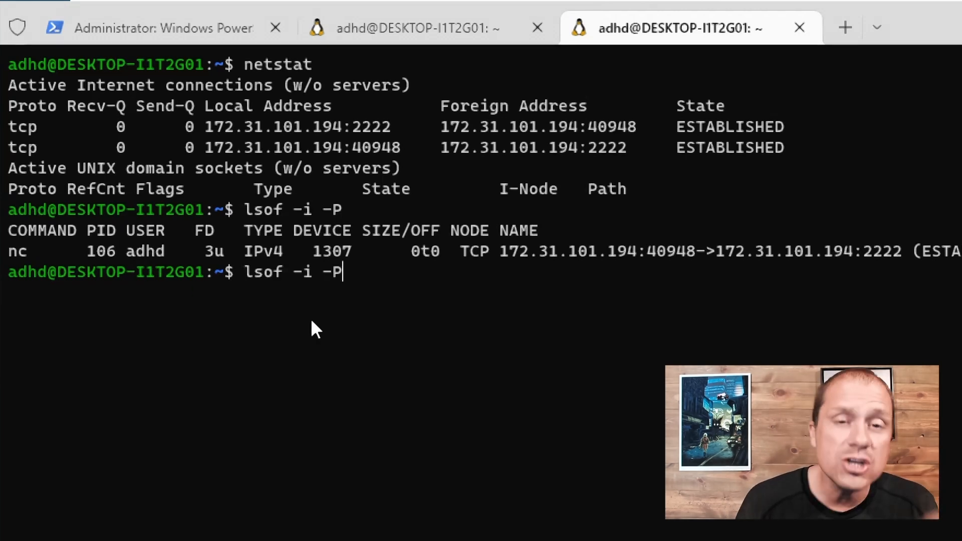
pyautogui.press('Backspace')
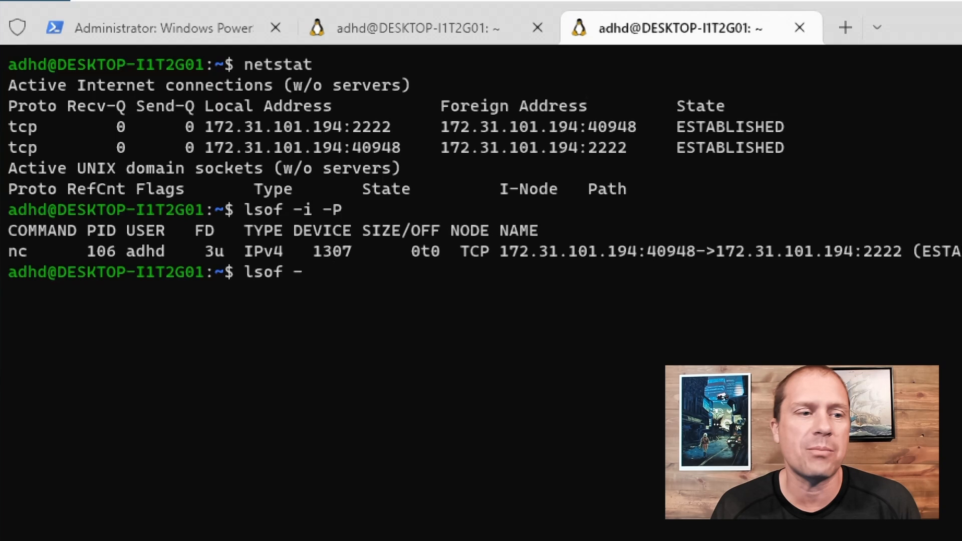
pyautogui.write('p')
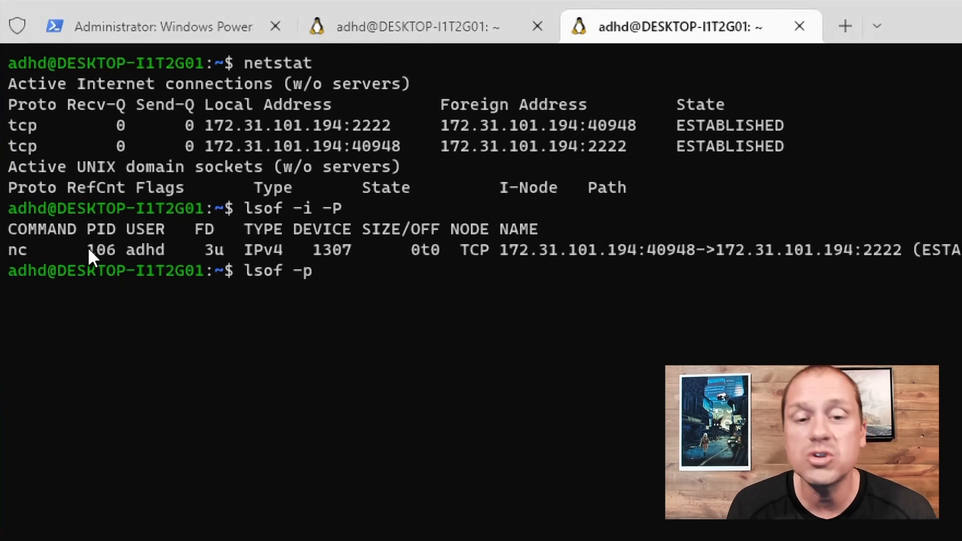
pyautogui.write('10')
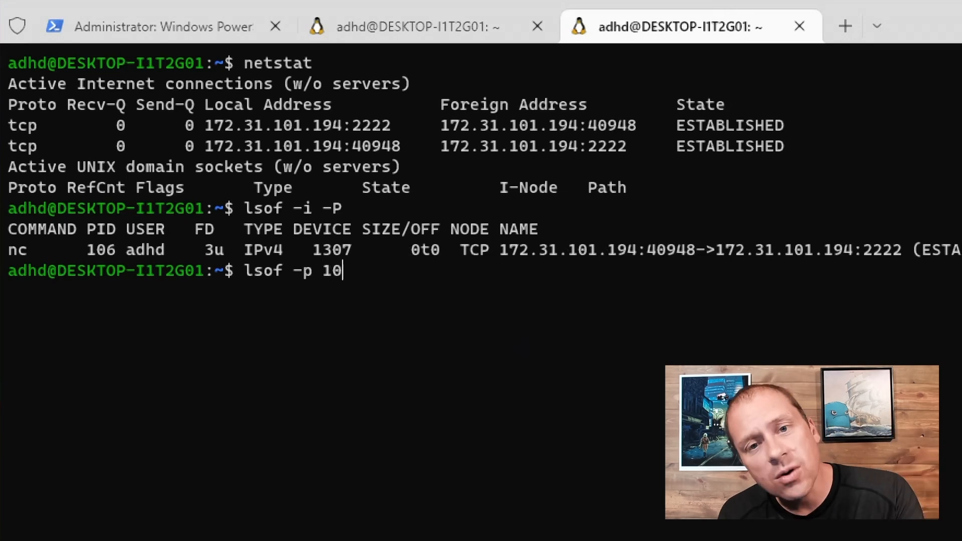
pyautogui.write('6')
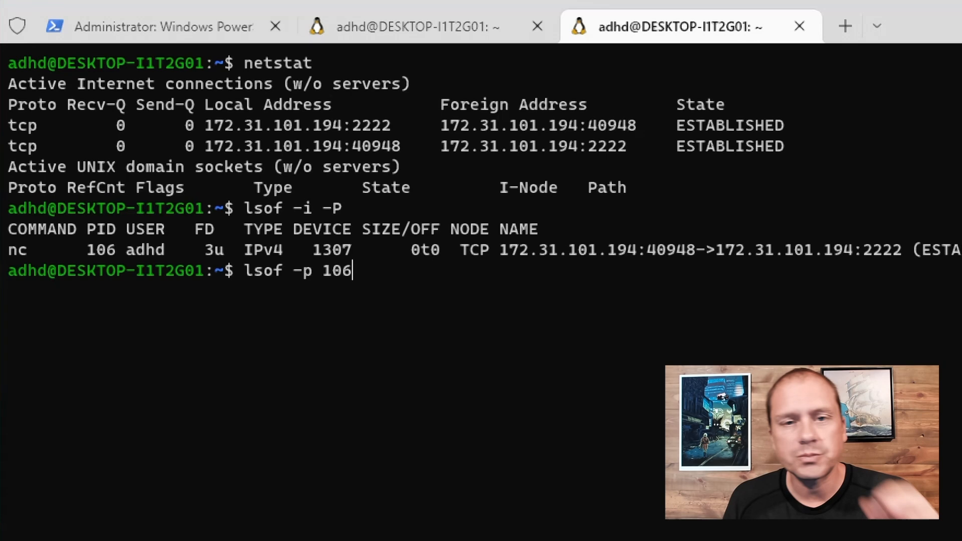
pyautogui.press('Return')
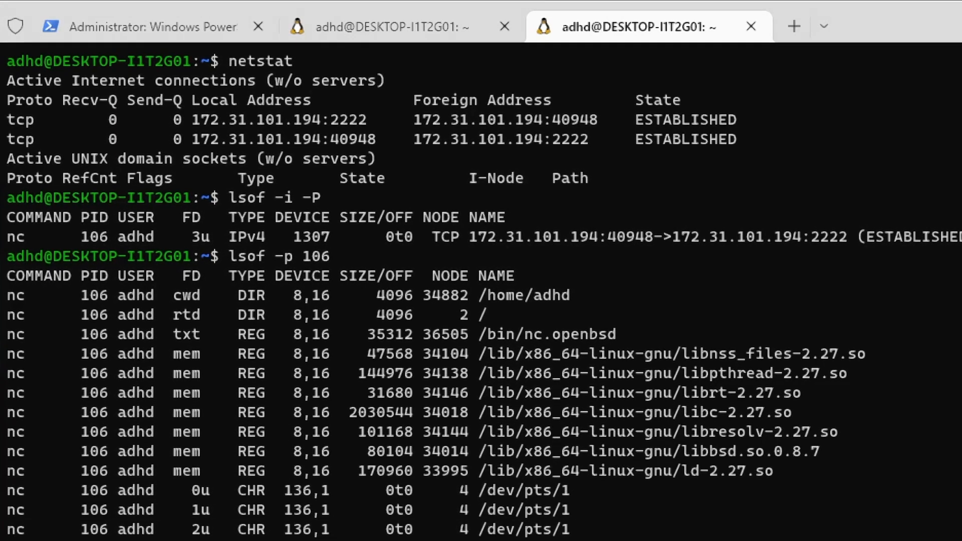
pyautogui.scroll(-3)
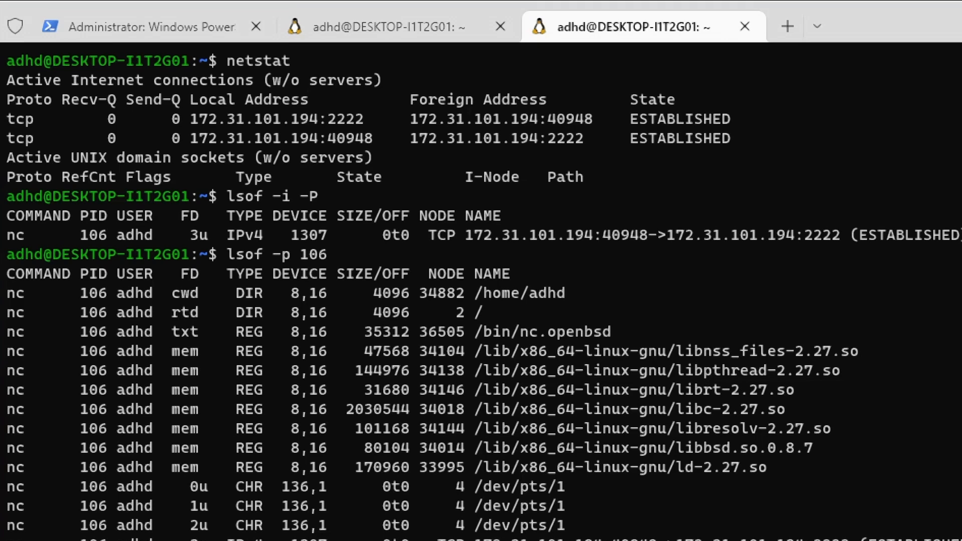
pyautogui.scroll(-3)
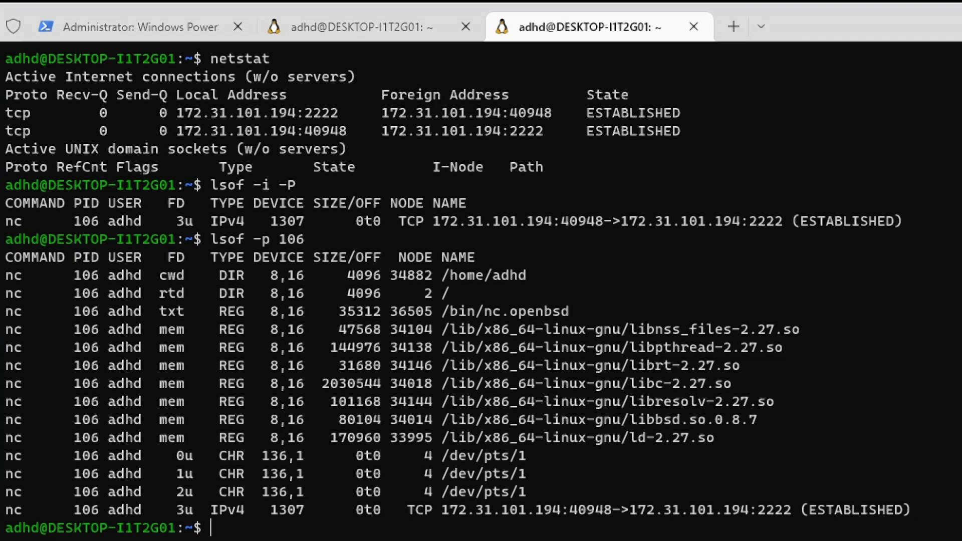
pyautogui.write('cd /')
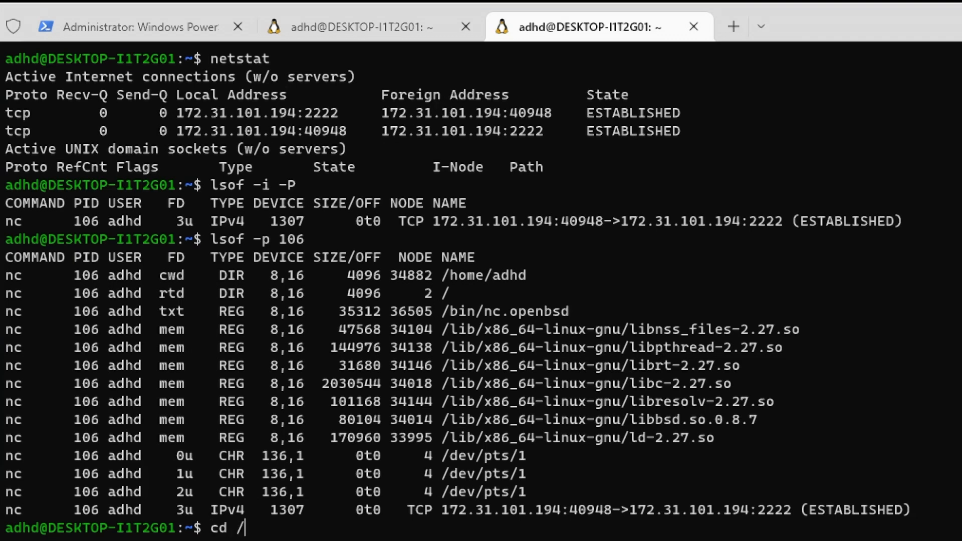
# Change directory to /proc/106 to reach the nc process's entries.
pyautogui.write('proc/')
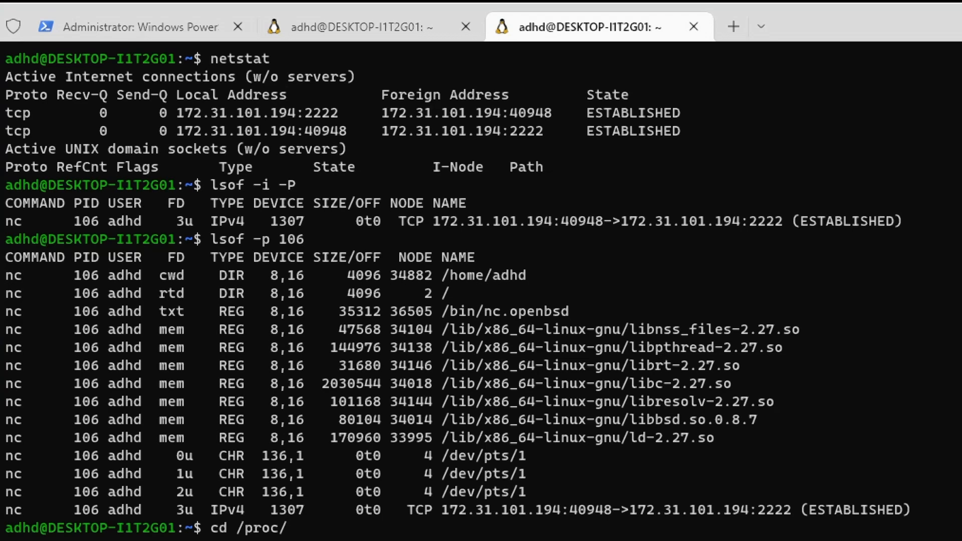
pyautogui.write('106')
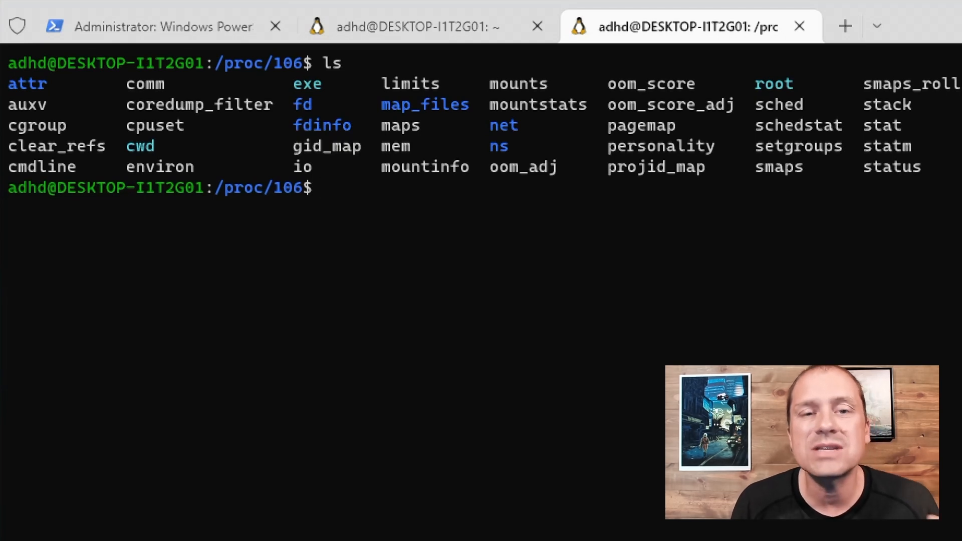
# Run strings exe | less and page down to the OpenBSD netcat usage and command summary.
pyautogui.write('strings')
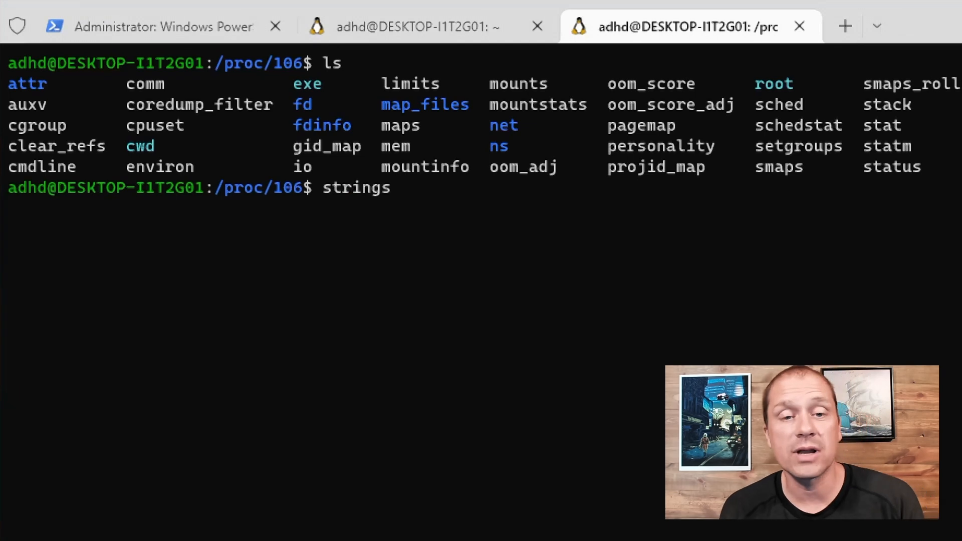
pyautogui.write('exe')
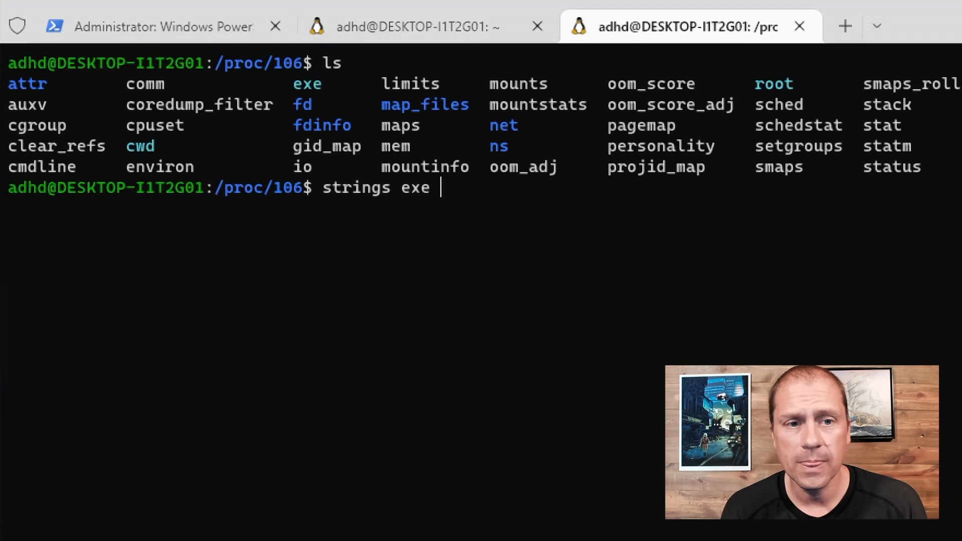
pyautogui.write('| less')
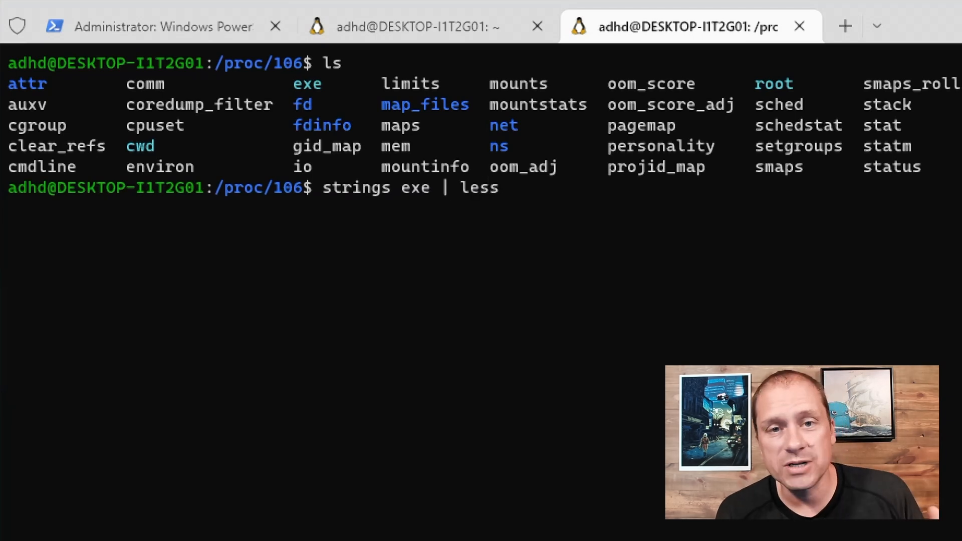
pyautogui.press('Return')
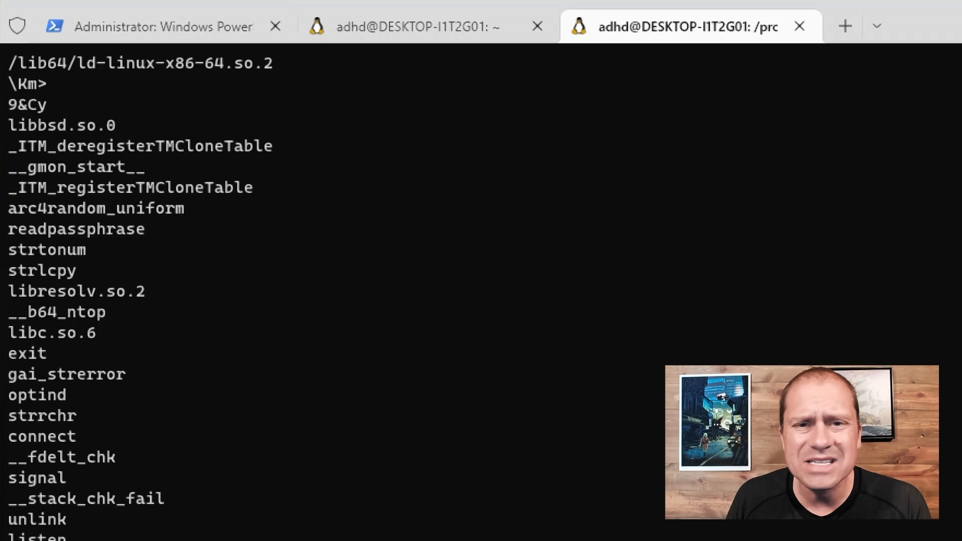
pyautogui.scroll(-3)
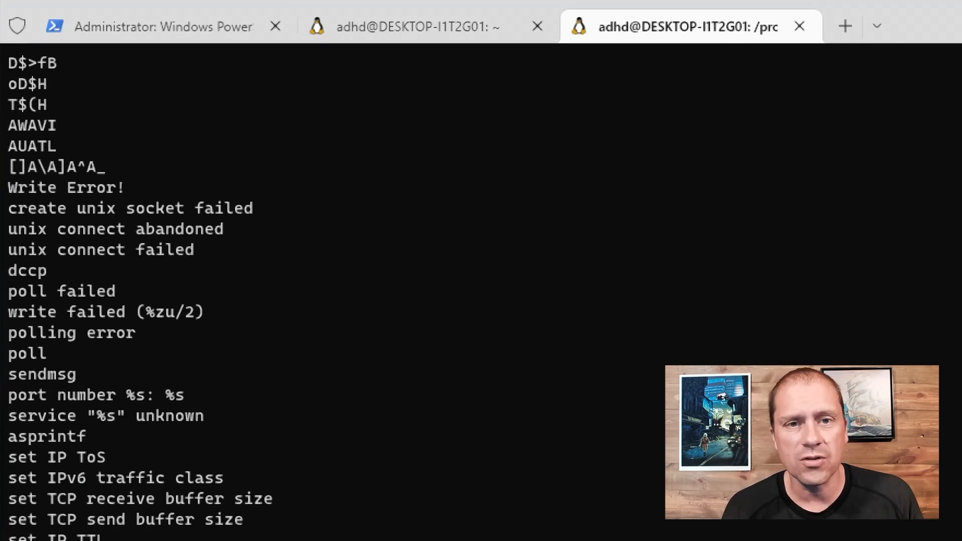
pyautogui.scroll(-3)
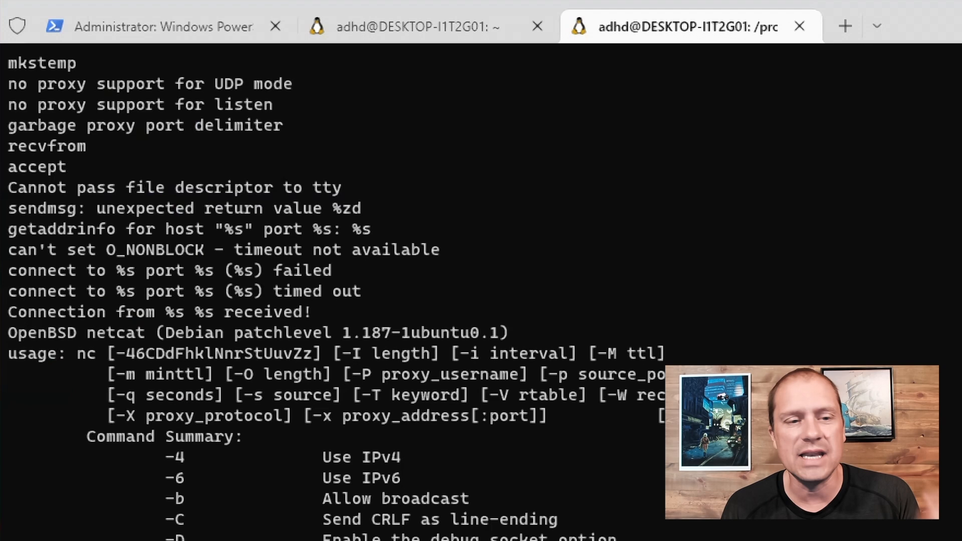
pyautogui.scroll(-3)
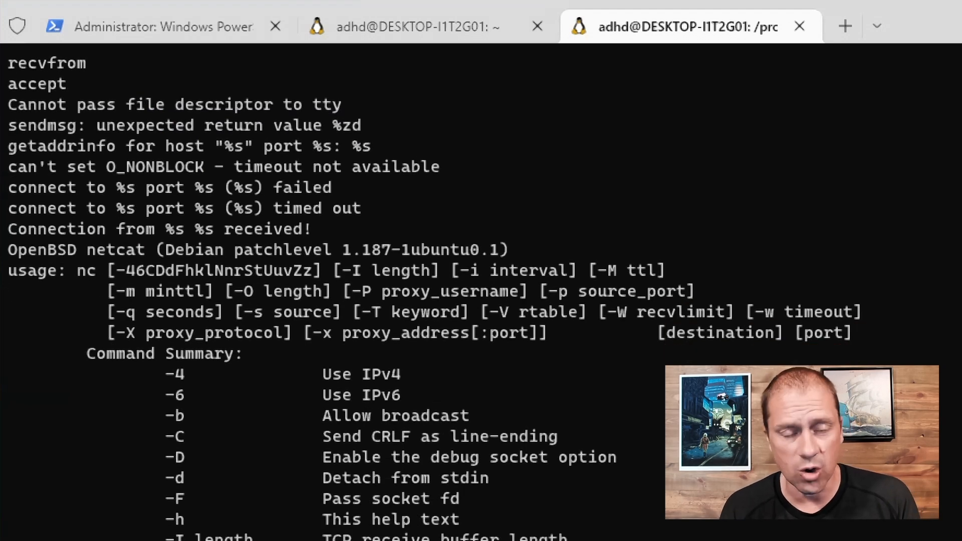